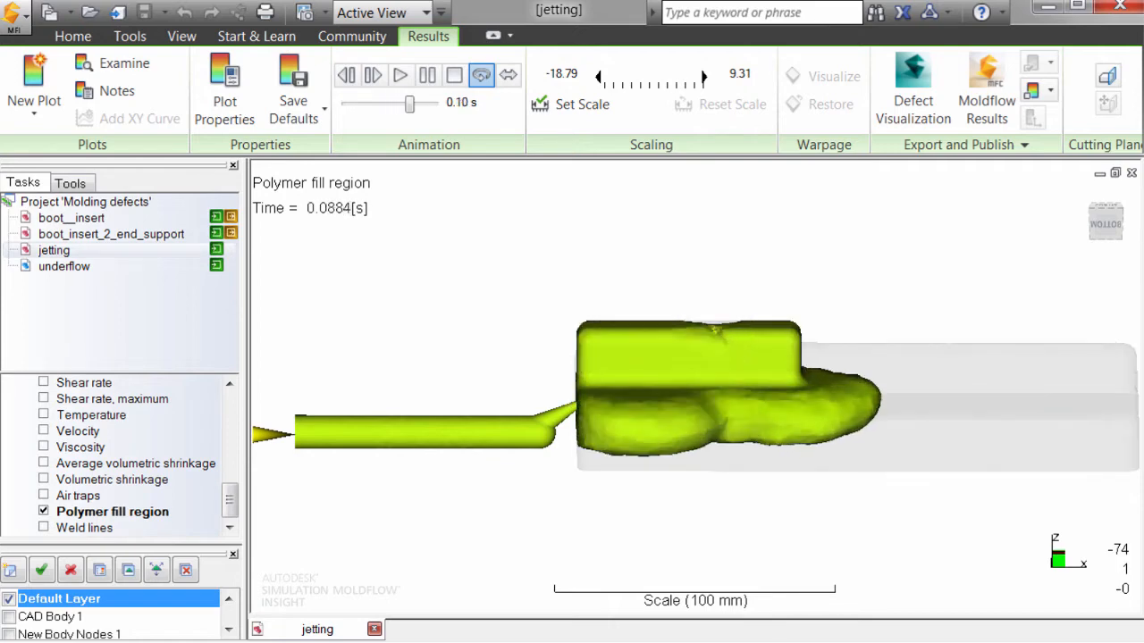
Step: Open the underflow study from the project tree, showing the meshed frame part
{"action": "left_click_drag", "start_coordinate": [409, 103], "coordinate": [372, 104]}
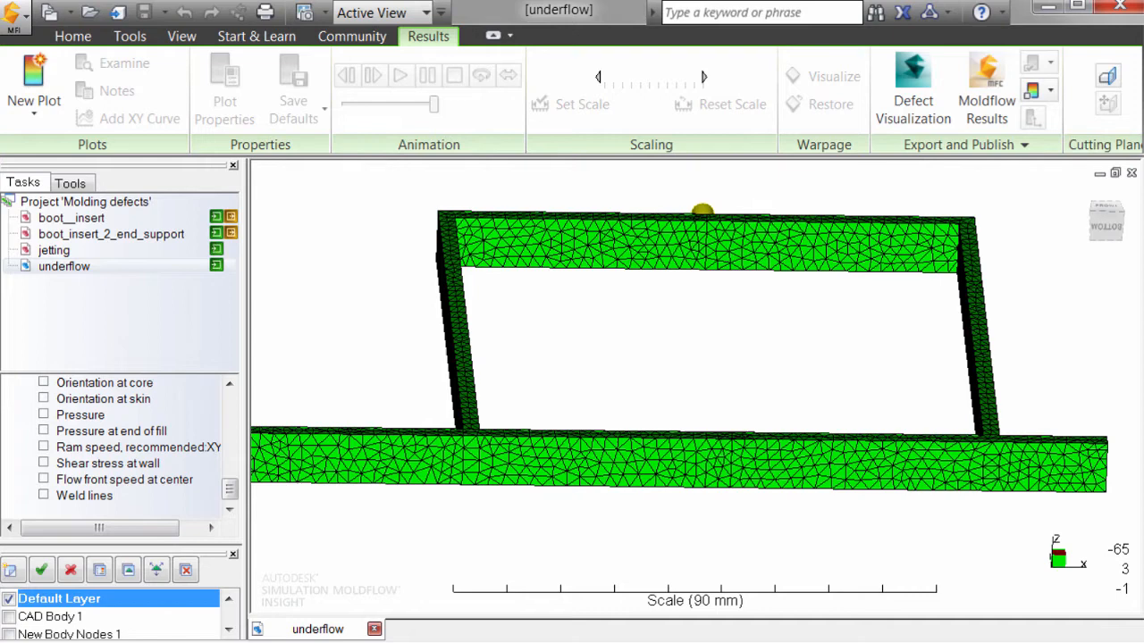
Step: Show the Average velocity result and play the fill animation to about 1.14 s to reveal underflow
{"action": "left_click", "coordinate": [43, 479]}
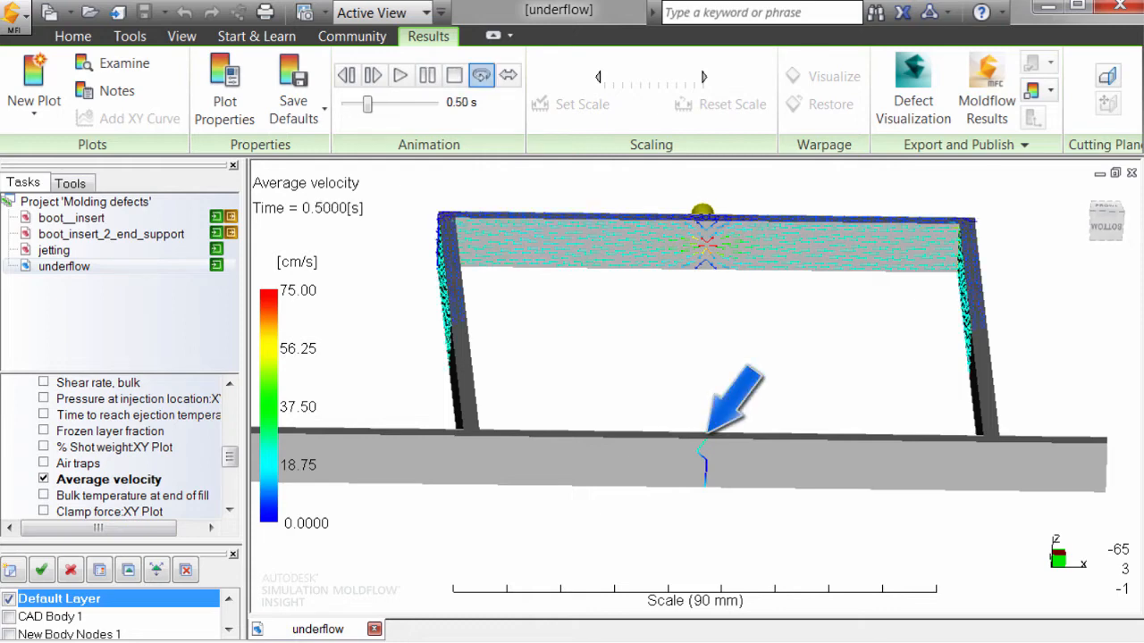
{"action": "left_click", "coordinate": [401, 75]}
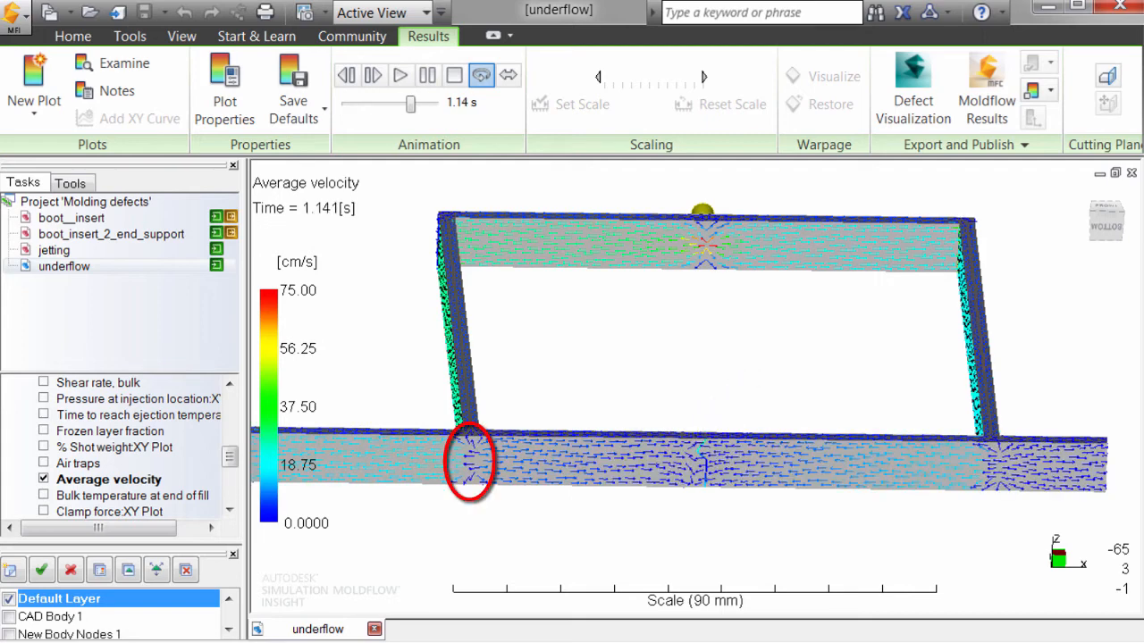